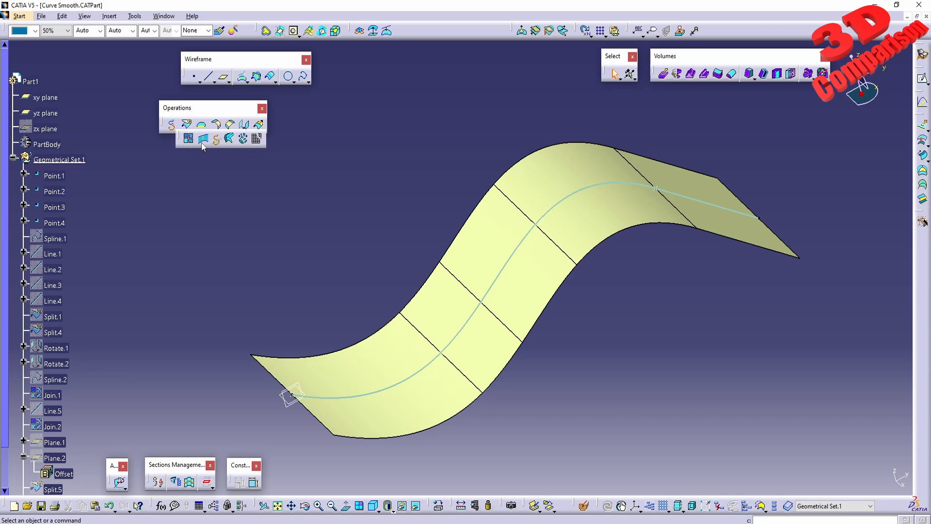
{"action": "mouse_move", "coordinate": [215, 138]}
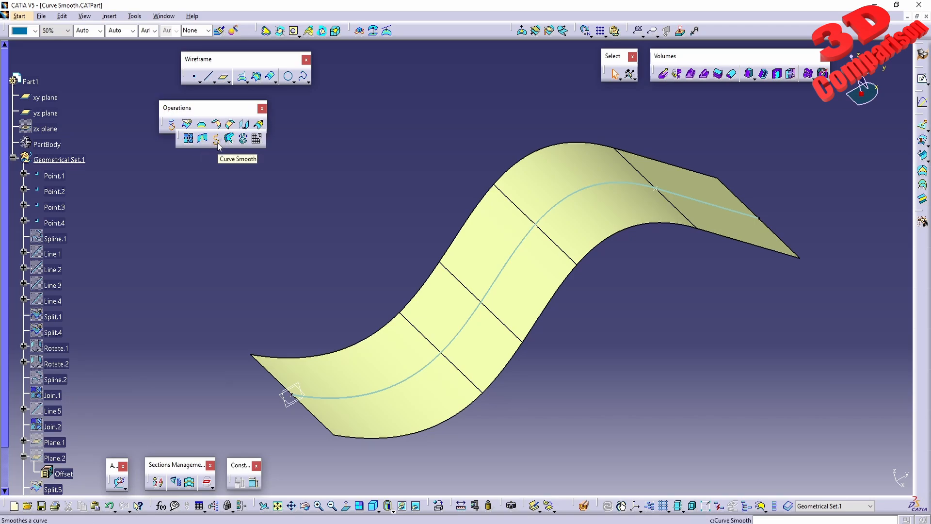
- Open the Curve Smooth Definition dialog and move it to the lower right
{"action": "left_click", "coordinate": [215, 138]}
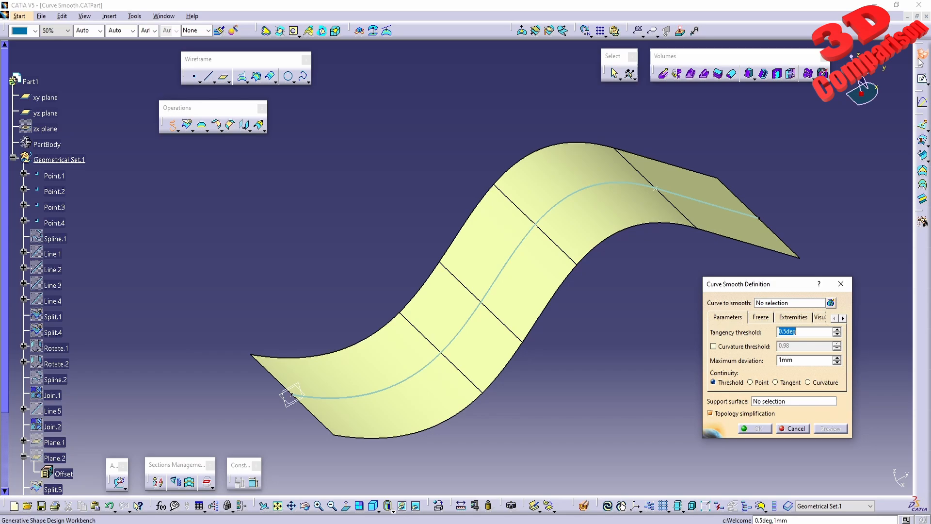
{"action": "mouse_move", "coordinate": [730, 278]}
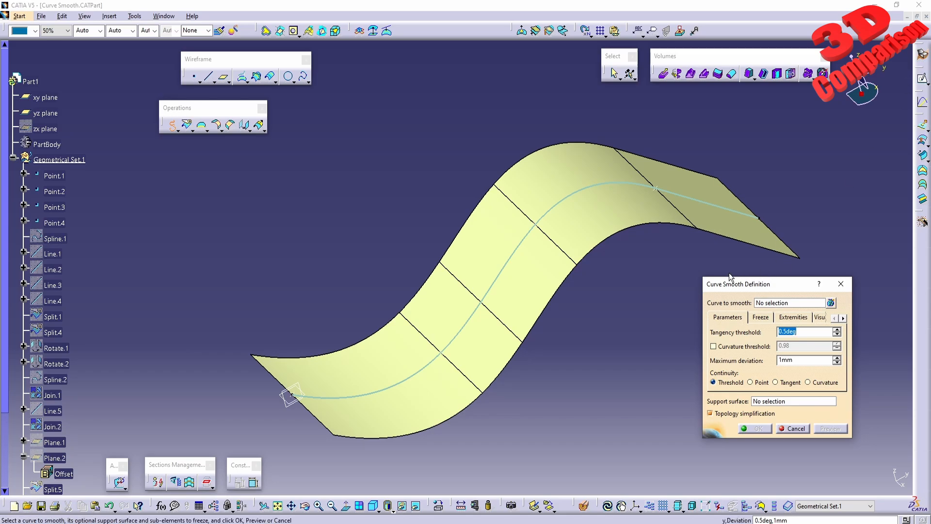
{"action": "left_click_drag", "start_coordinate": [738, 284], "coordinate": [763, 324]}
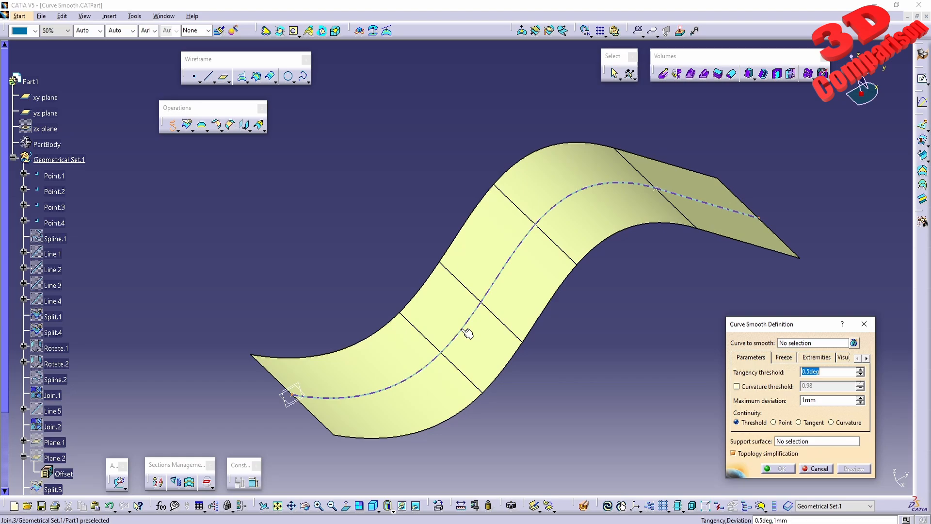
{"action": "mouse_move", "coordinate": [468, 333]}
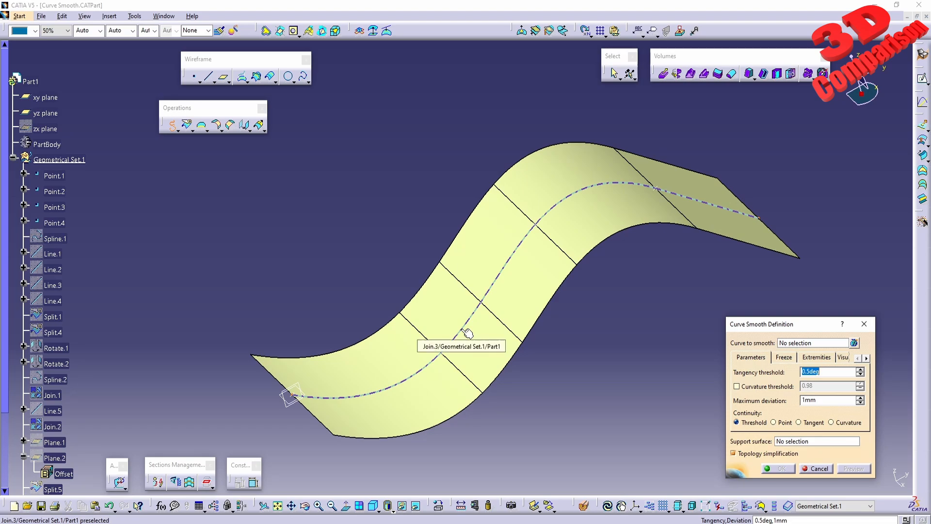
- Select Join.3 as the curve to smooth and orbit to inspect its discontinuity labels
{"action": "left_click", "coordinate": [466, 333]}
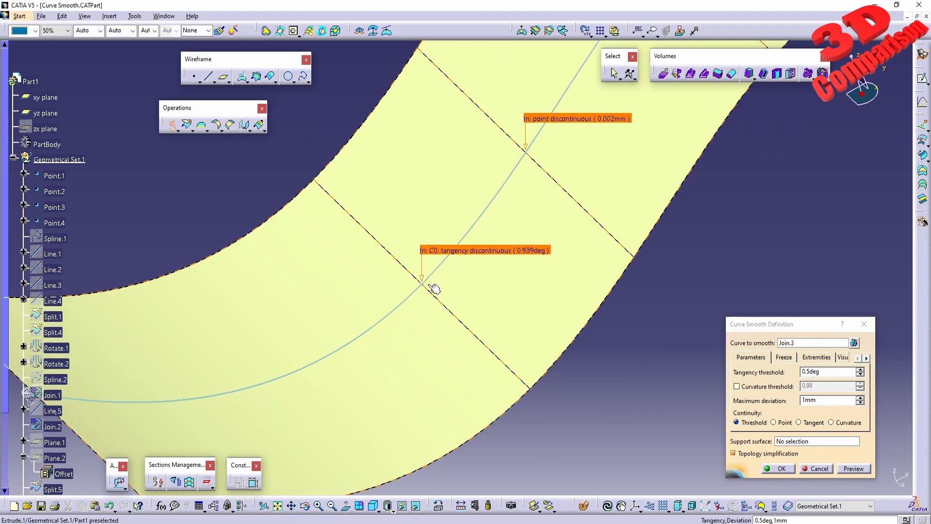
{"action": "mouse_move", "coordinate": [436, 288]}
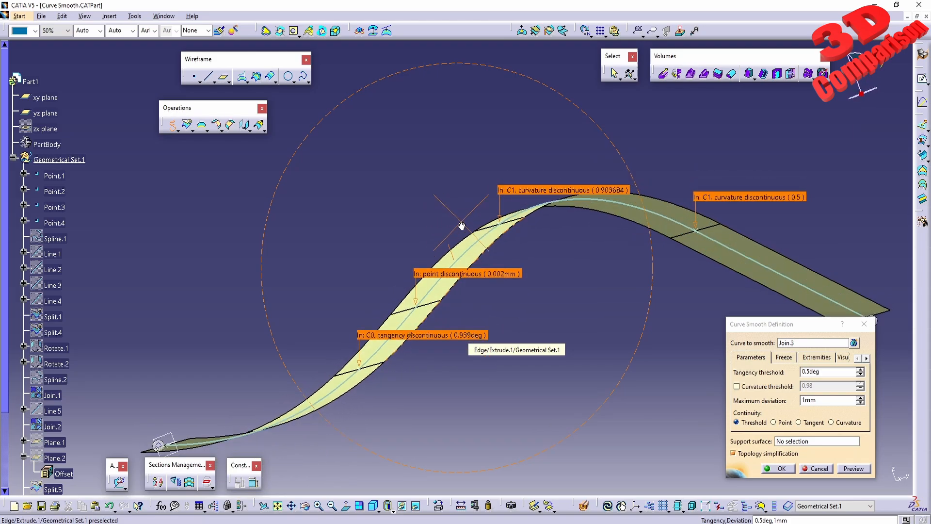
{"action": "left_click_drag", "start_coordinate": [462, 225], "coordinate": [583, 293]}
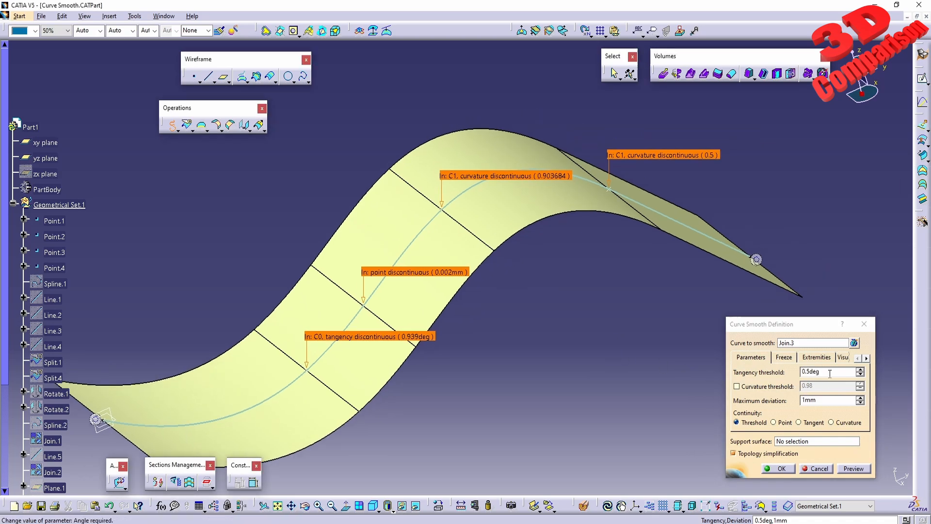
- Preview the smoothing at 5deg, then at a 0.1deg tangency threshold
{"action": "left_click", "coordinate": [853, 468]}
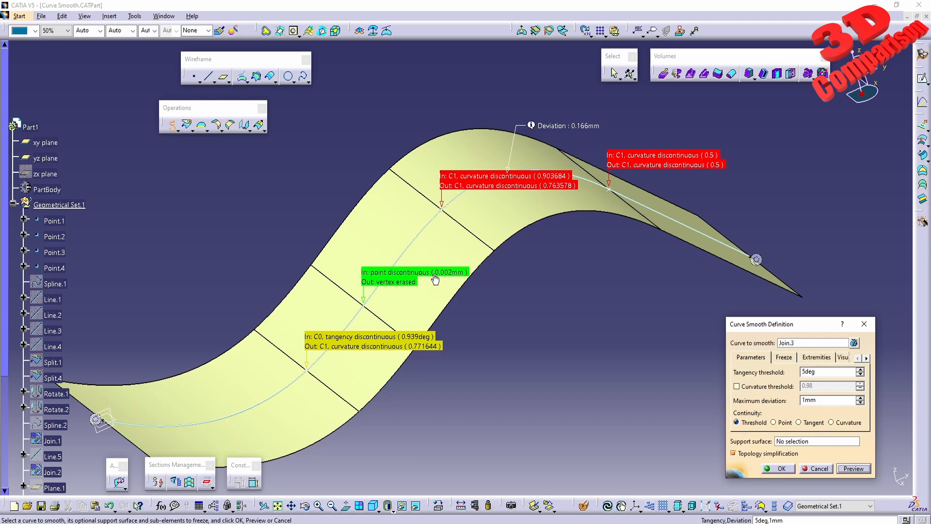
{"action": "mouse_move", "coordinate": [456, 279]}
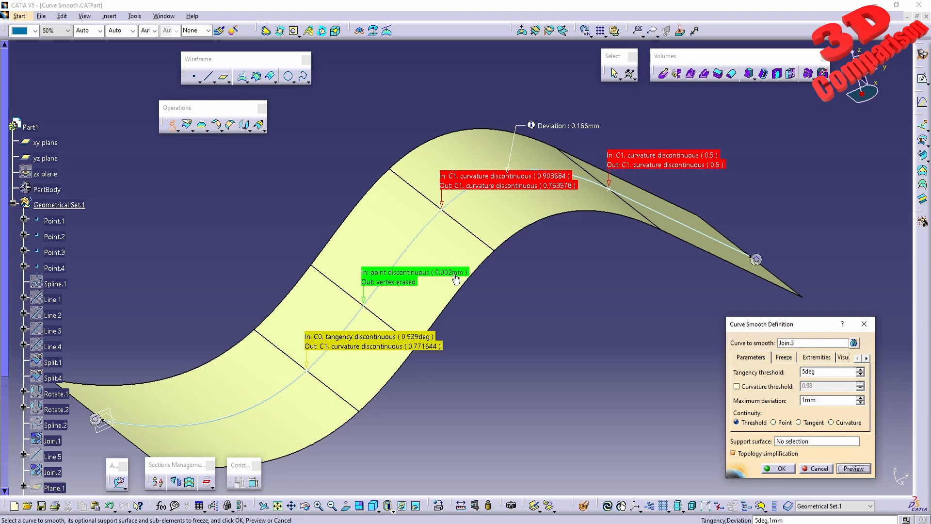
{"action": "mouse_move", "coordinate": [346, 360]}
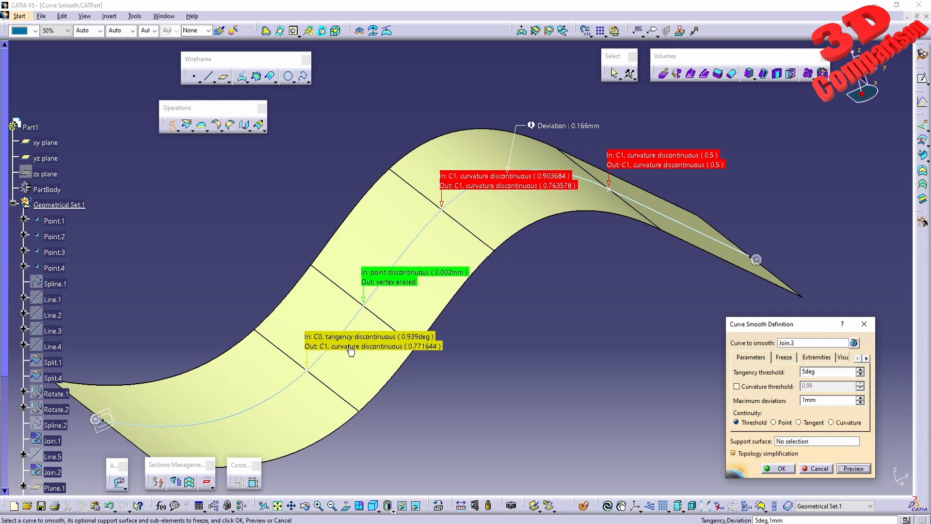
{"action": "mouse_move", "coordinate": [658, 165]}
{"action": "type", "text": "0.1"}
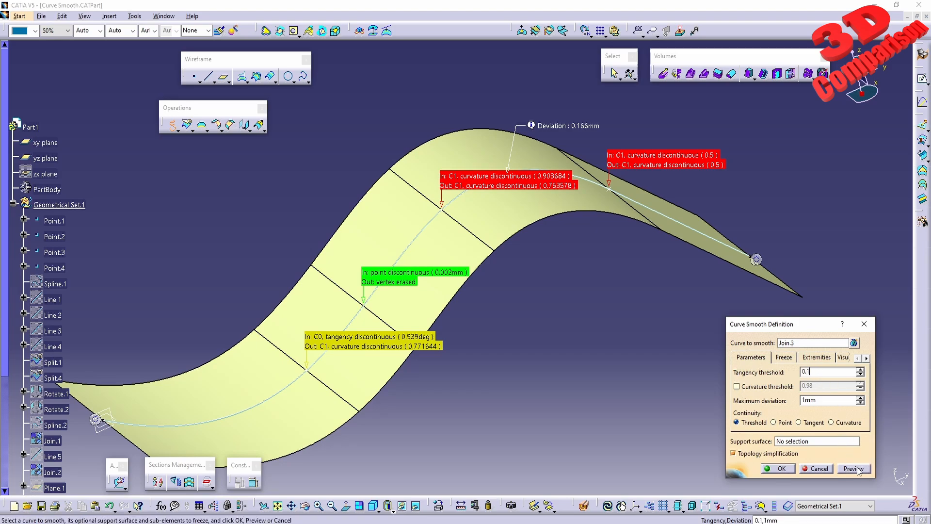
{"action": "left_click", "coordinate": [854, 468]}
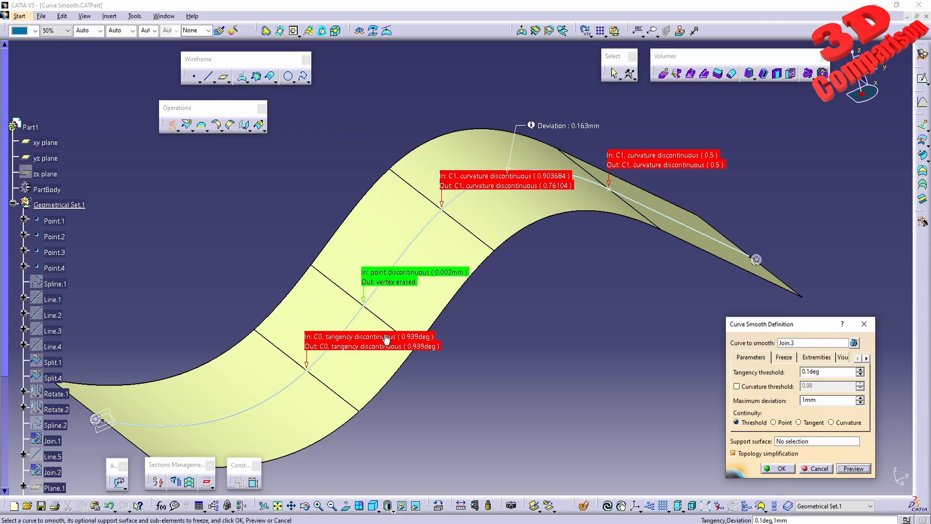
{"action": "mouse_move", "coordinate": [394, 289]}
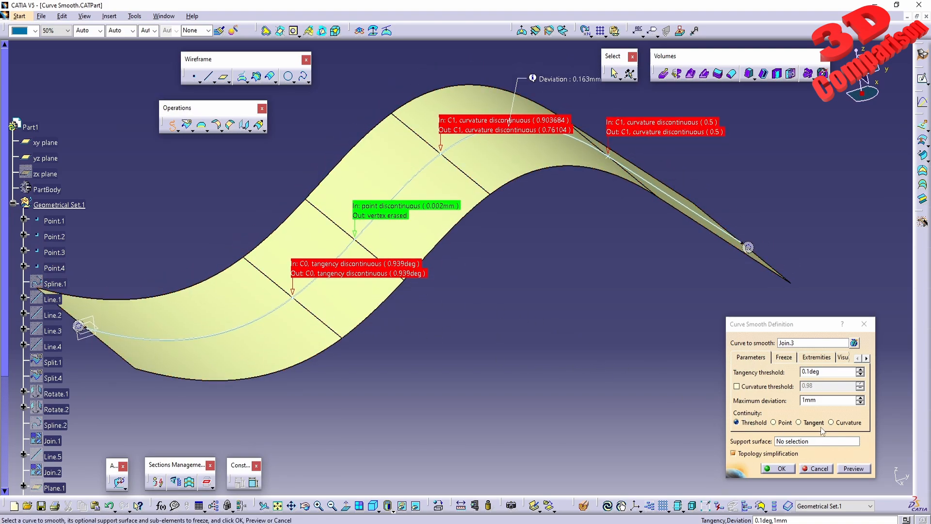
- Choose Curvature continuity and raise maximum deviation to 5mm, erasing every vertex
{"action": "left_click", "coordinate": [831, 422]}
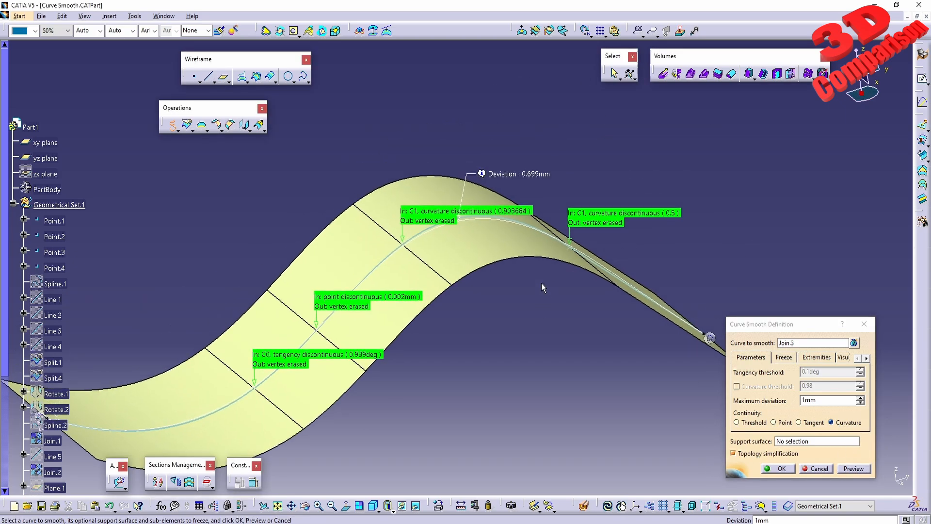
{"action": "mouse_move", "coordinate": [512, 178]}
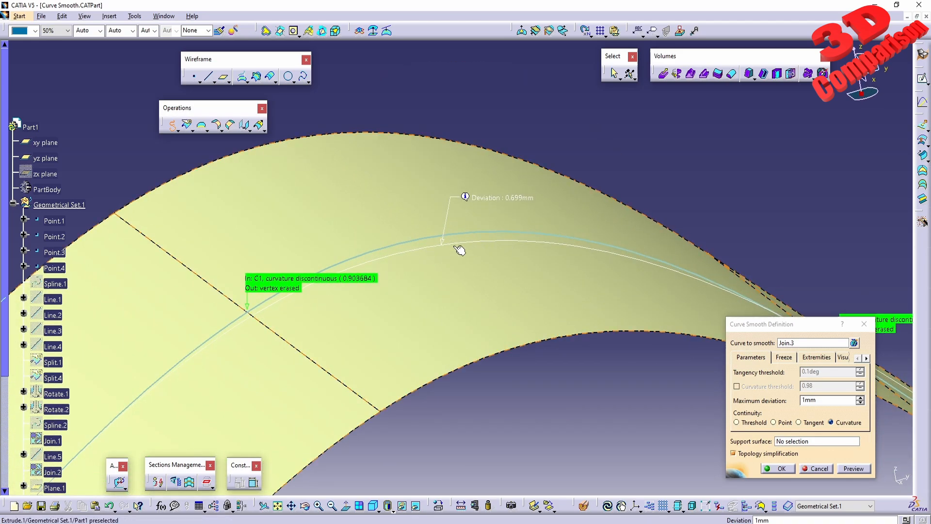
{"action": "mouse_move", "coordinate": [480, 248]}
{"action": "type", "text": "2"}
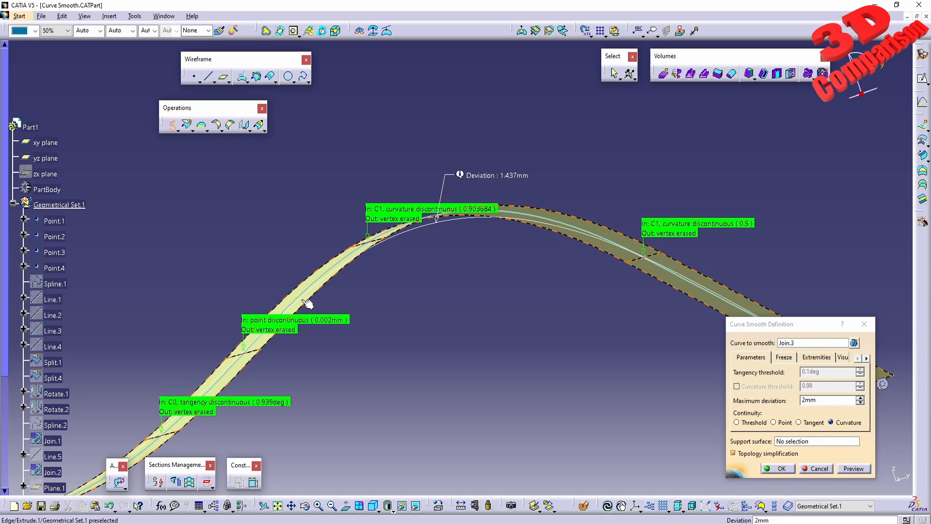
{"action": "mouse_move", "coordinate": [585, 241]}
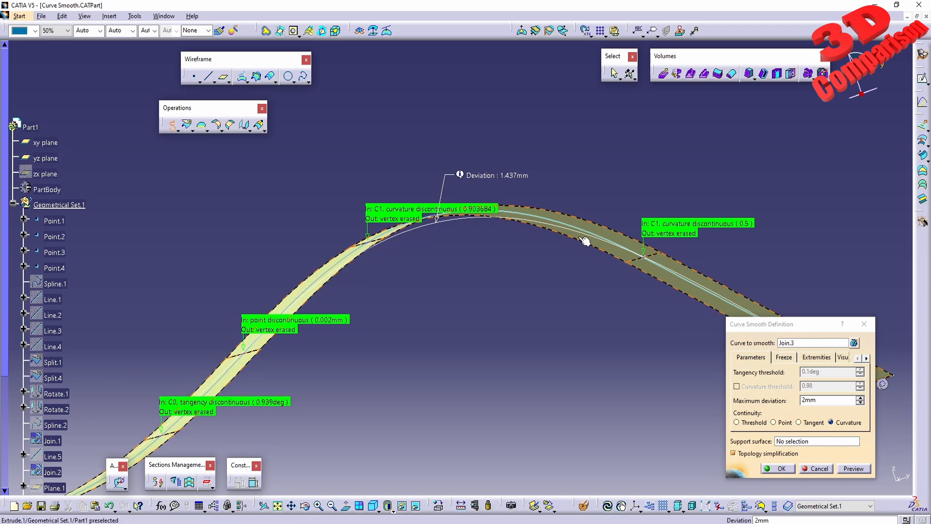
{"action": "type", "text": "5"}
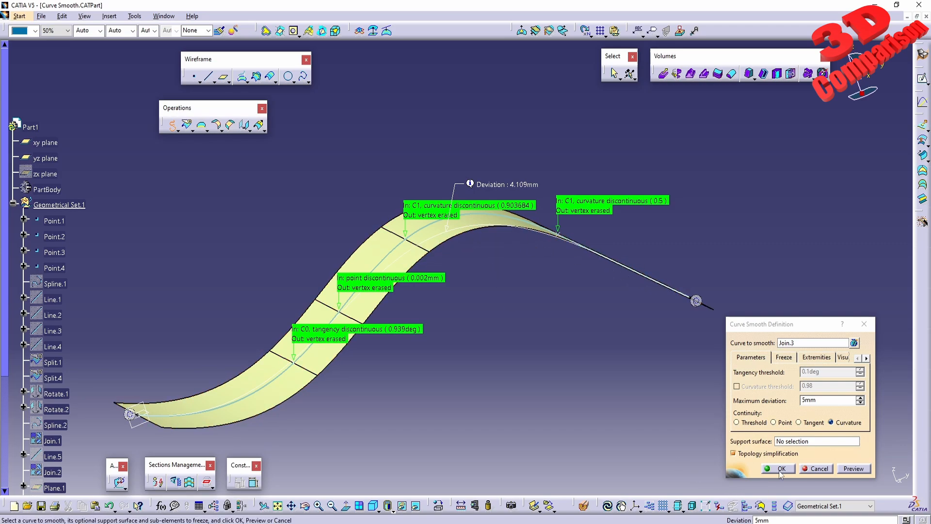
- Create Curve smooth.1 and extrude it along the Y component into Extrude.1
{"action": "left_click", "coordinate": [780, 468]}
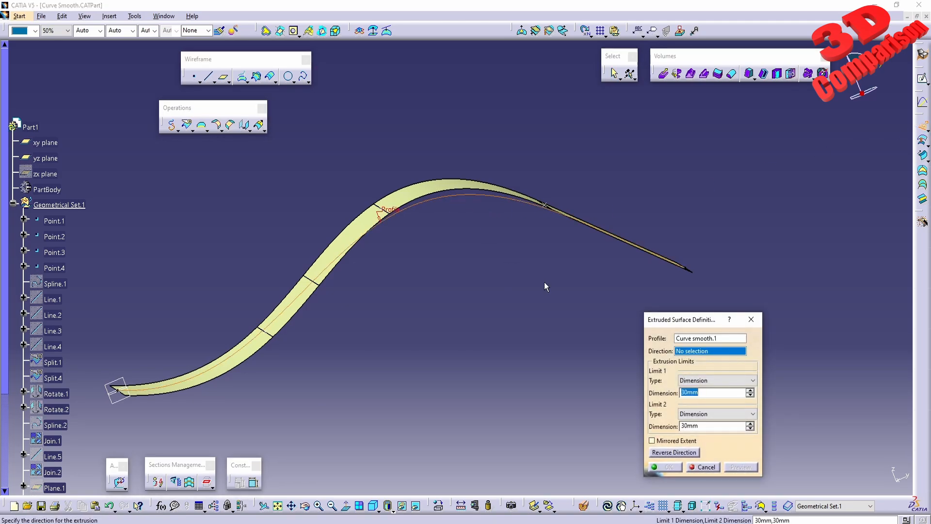
{"action": "right_click", "coordinate": [710, 350]}
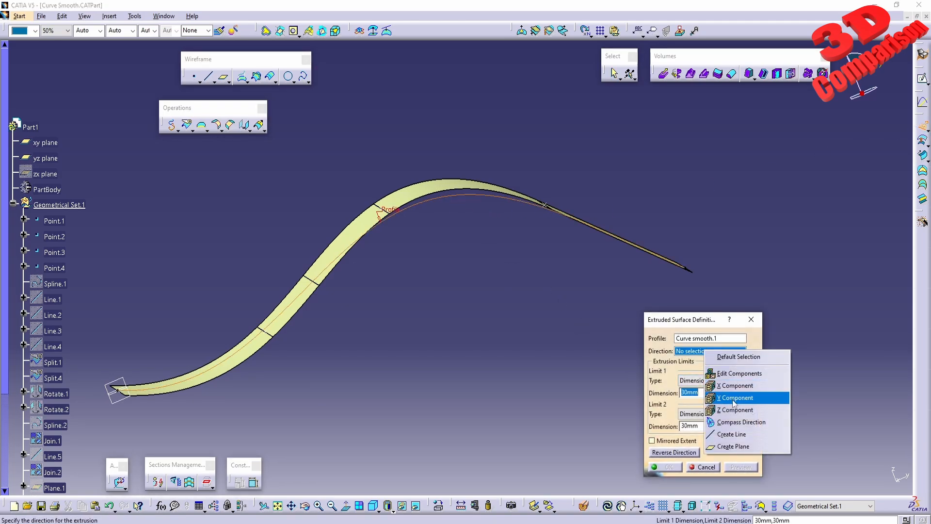
{"action": "left_click", "coordinate": [736, 386]}
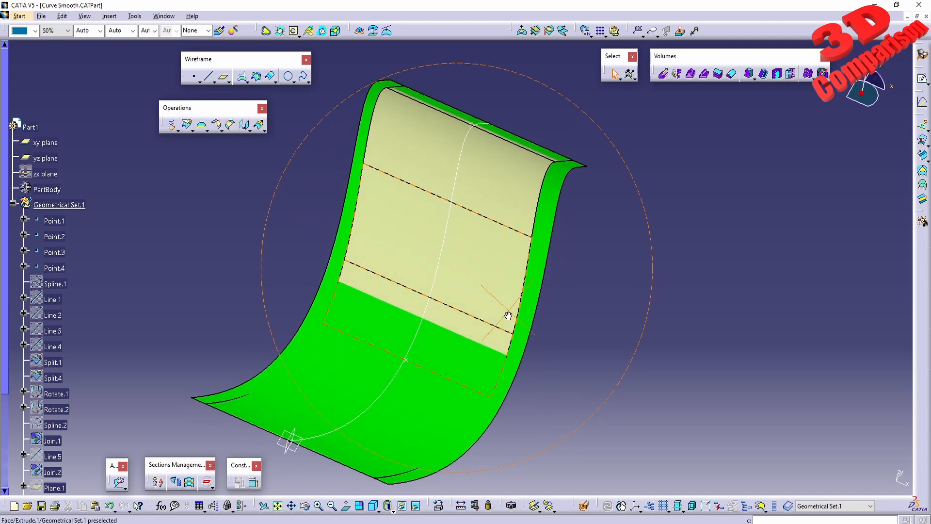
{"action": "left_click_drag", "start_coordinate": [507, 314], "coordinate": [339, 346]}
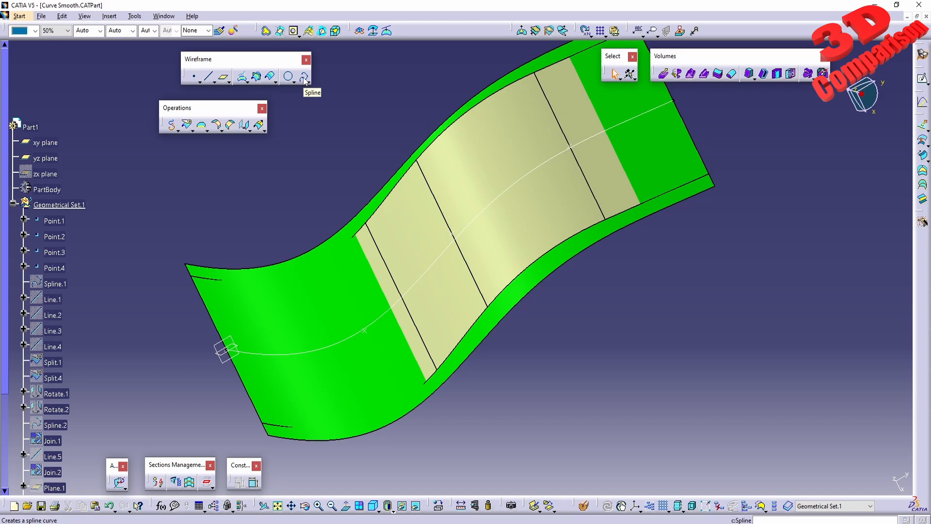
{"action": "mouse_move", "coordinate": [414, 326]}
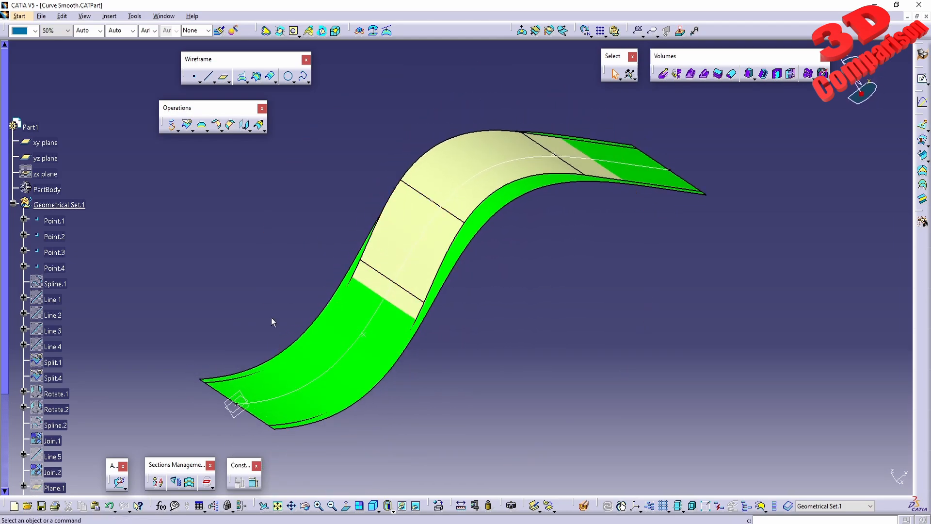
- Start a second Curve Smooth on Join.3 with point continuity and 3mm maximum deviation
{"action": "left_click", "coordinate": [170, 125]}
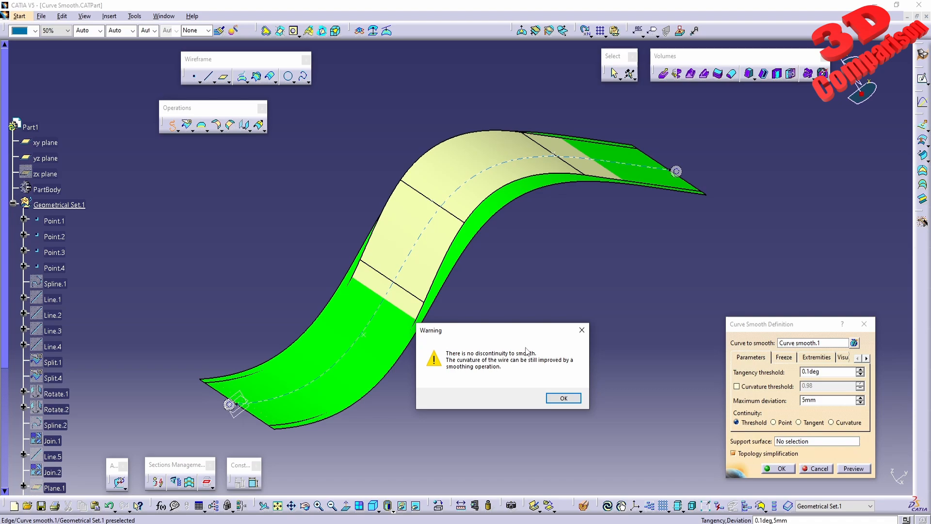
{"action": "left_click", "coordinate": [563, 398]}
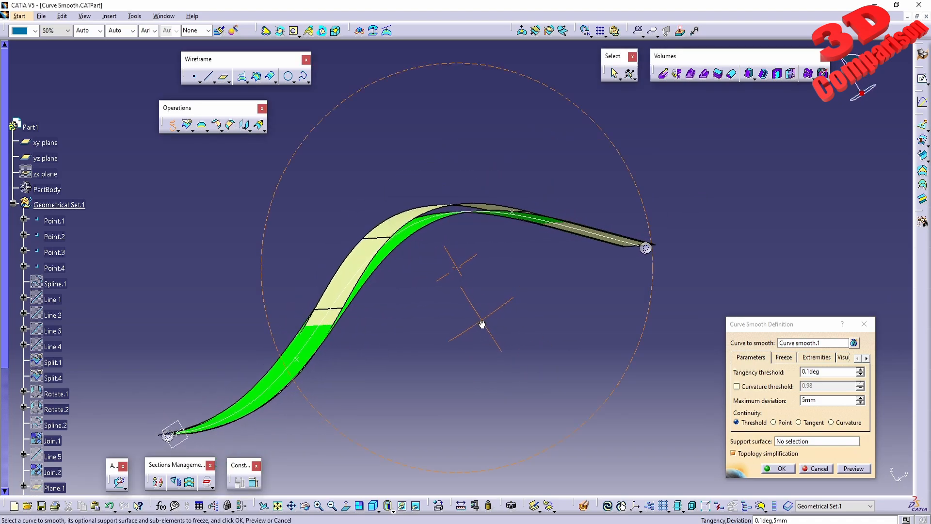
{"action": "mouse_move", "coordinate": [436, 221]}
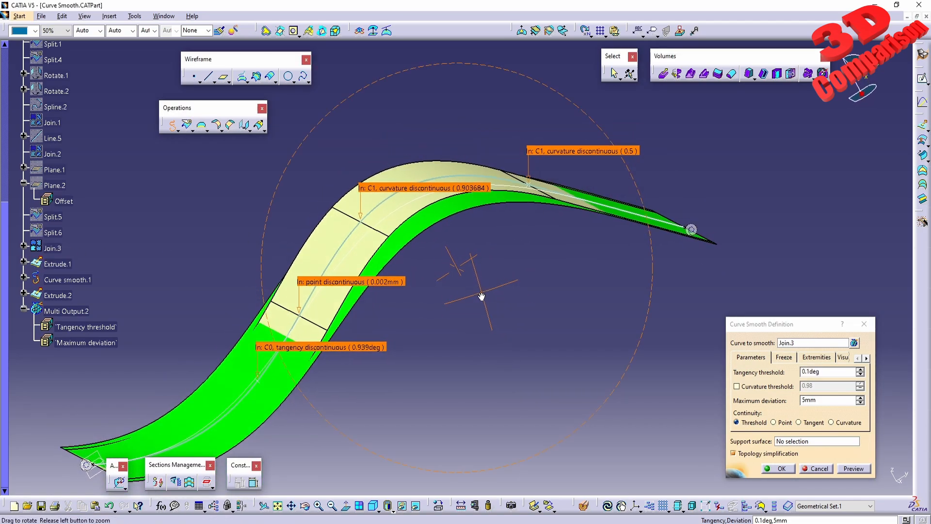
{"action": "left_click", "coordinate": [799, 422]}
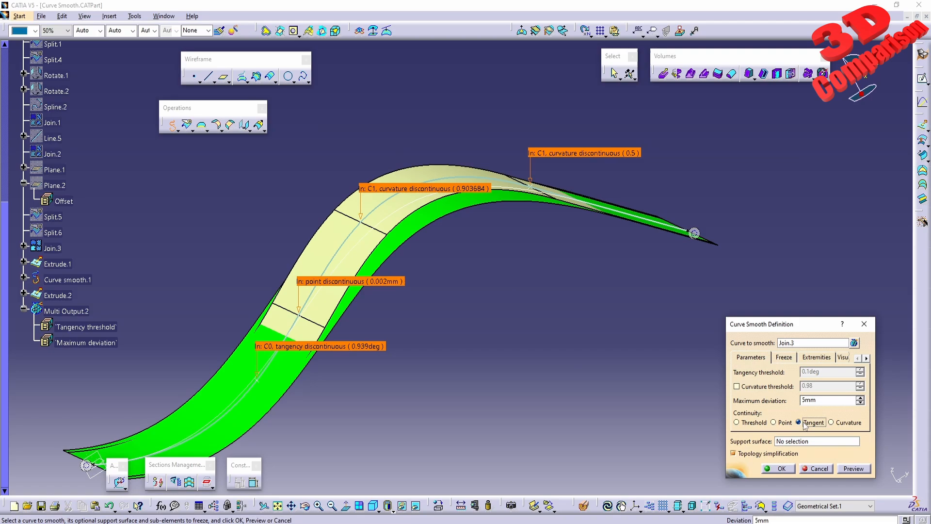
{"action": "left_click", "coordinate": [853, 468]}
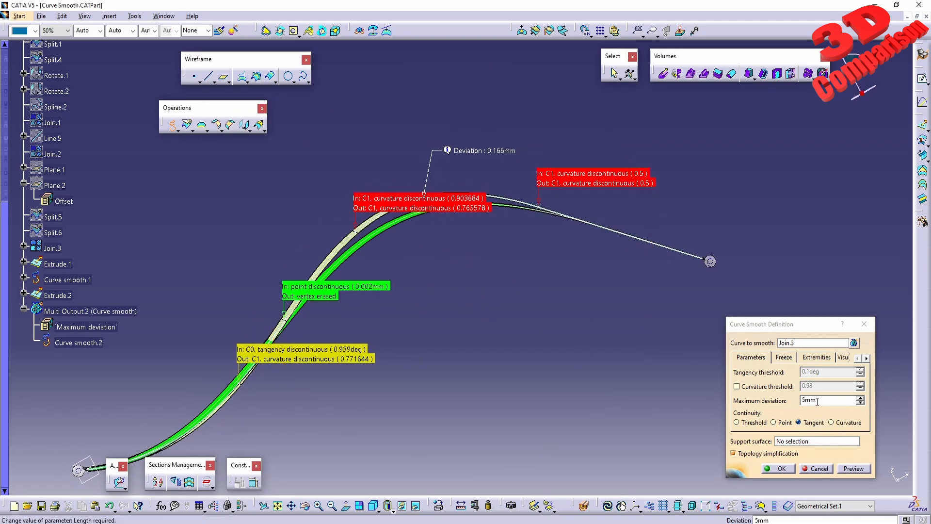
{"action": "type", "text": "3mm"}
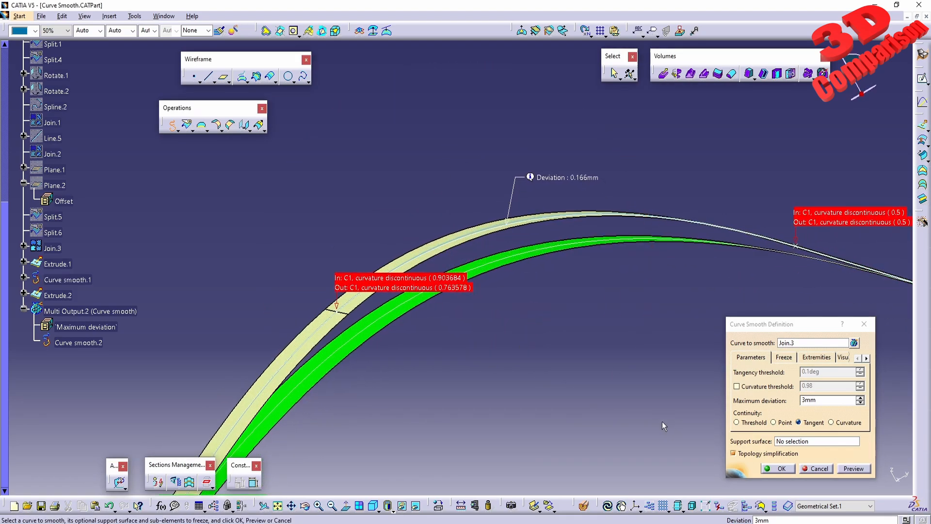
{"action": "left_click", "coordinate": [775, 423]}
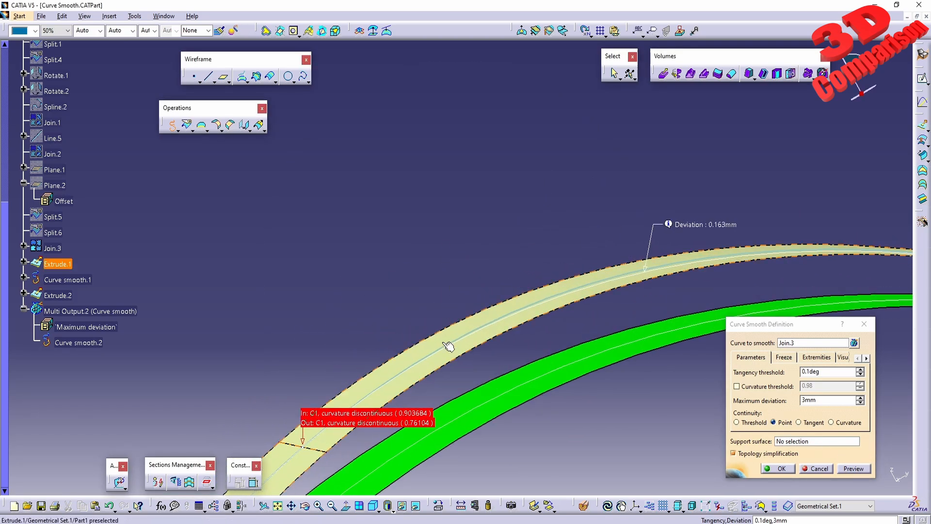
{"action": "mouse_move", "coordinate": [458, 346]}
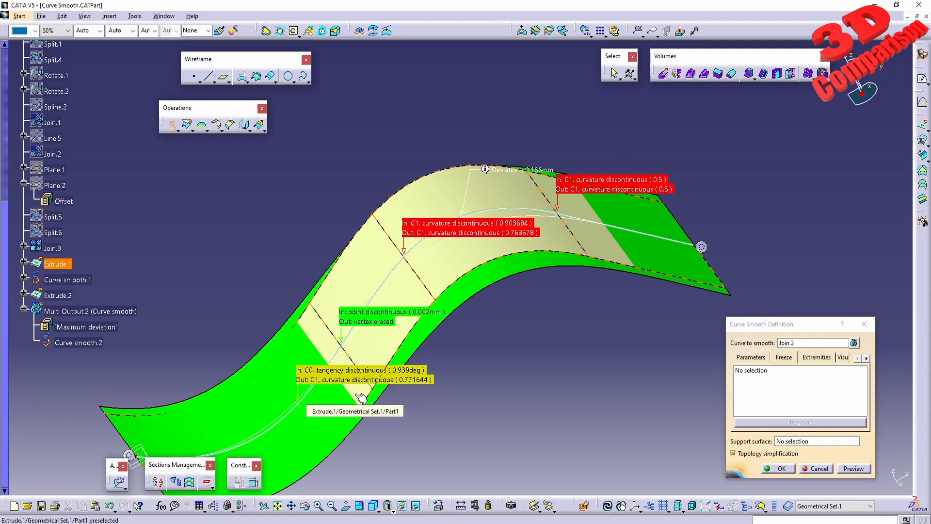
{"action": "mouse_move", "coordinate": [321, 321]}
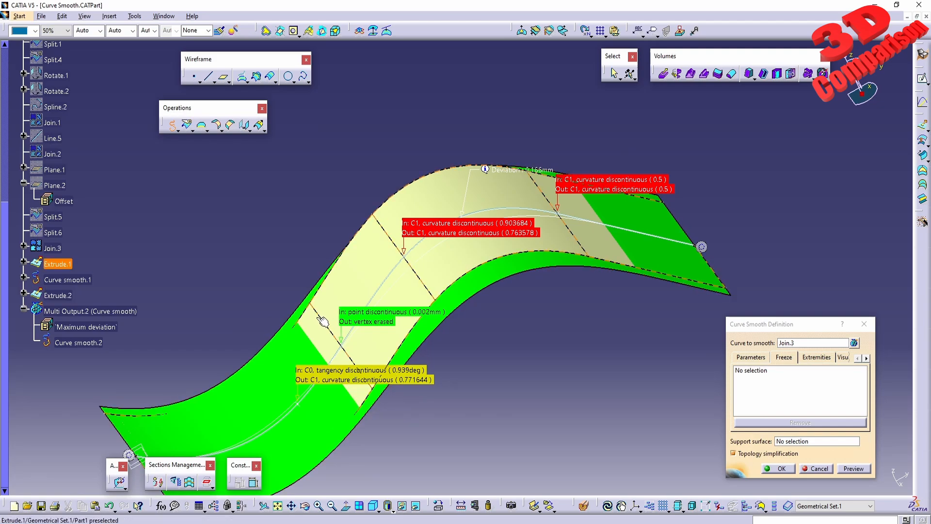
{"action": "mouse_move", "coordinate": [381, 248]}
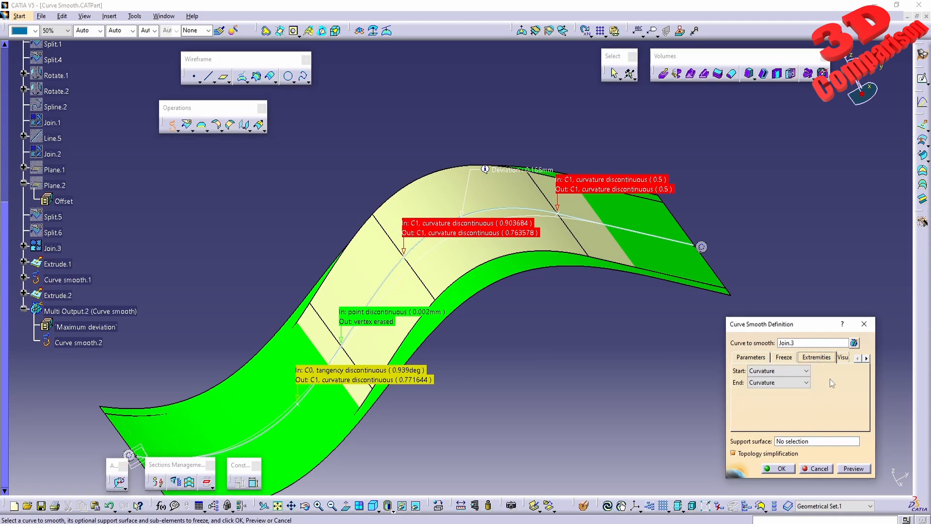
- Set Start and End extremities to Tangency and create Curve smooth.2
{"action": "left_click", "coordinate": [806, 371]}
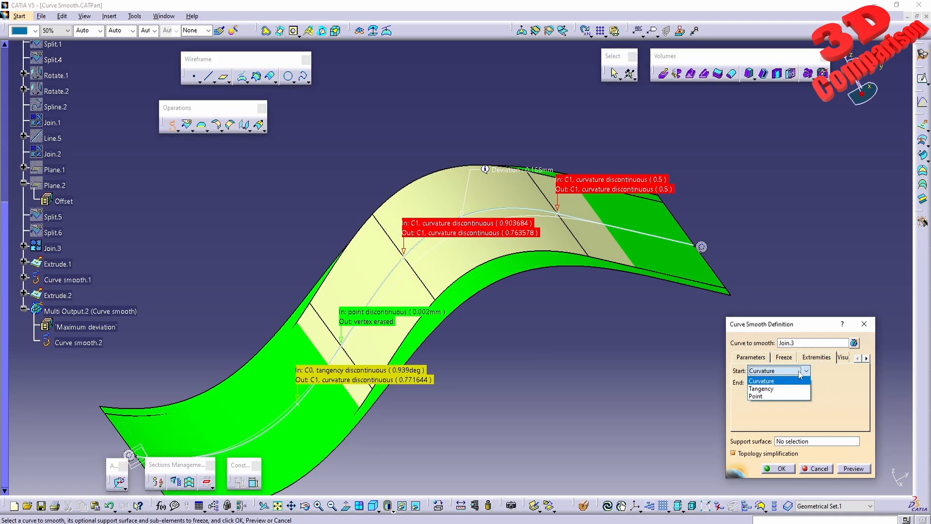
{"action": "left_click", "coordinate": [761, 389]}
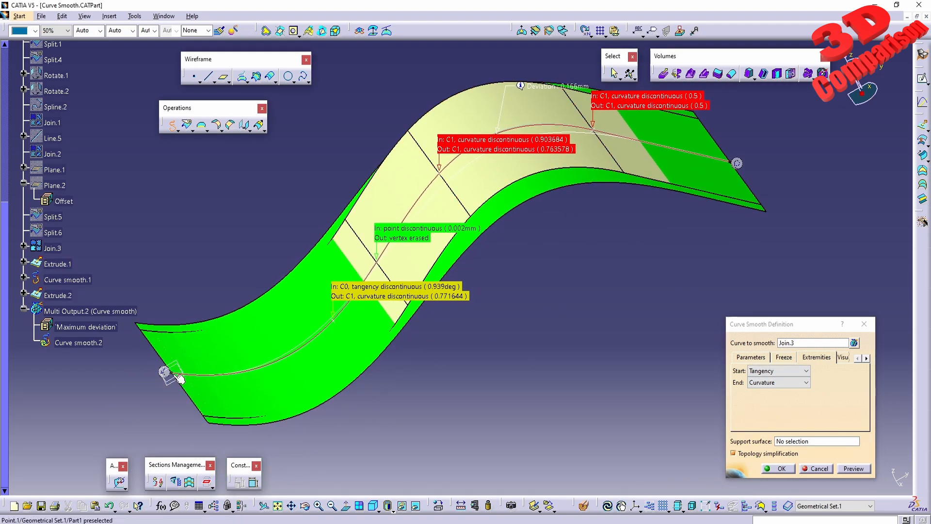
{"action": "left_click", "coordinate": [779, 382]}
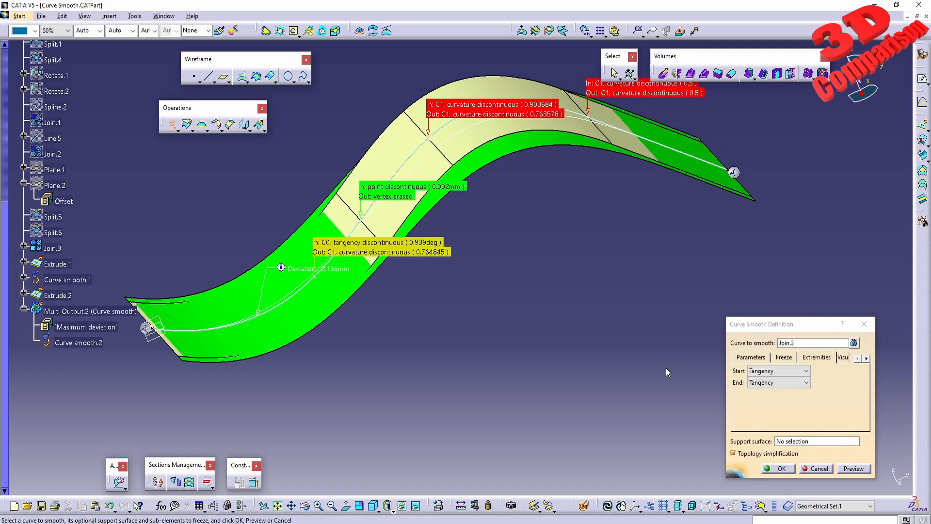
{"action": "left_click", "coordinate": [817, 357]}
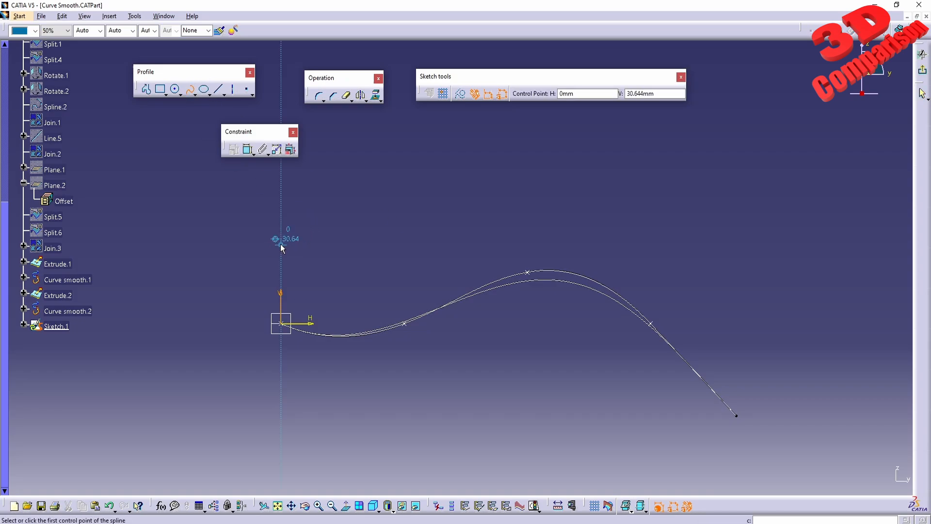
- Draw a polyline with the Profile tool in Sketch.1, then exit the Sketcher
{"action": "left_click", "coordinate": [667, 209]}
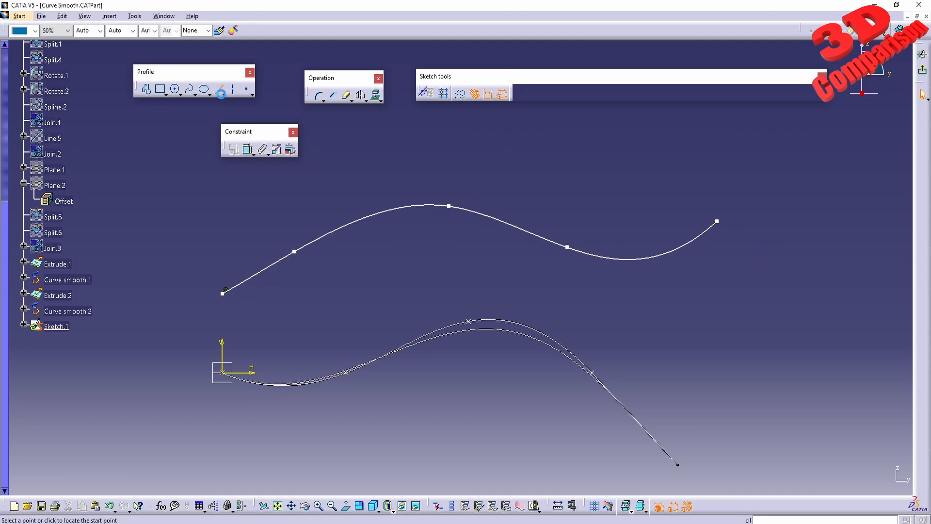
{"action": "left_click", "coordinate": [296, 251]}
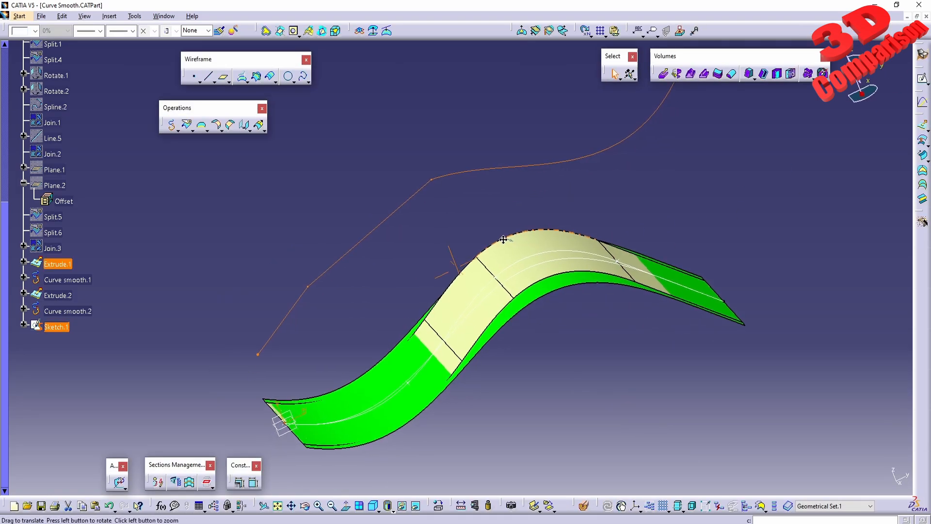
- Extrude Sketch.1 into Extrude.3 and orbit to view both surfaces
{"action": "left_click", "coordinate": [265, 30]}
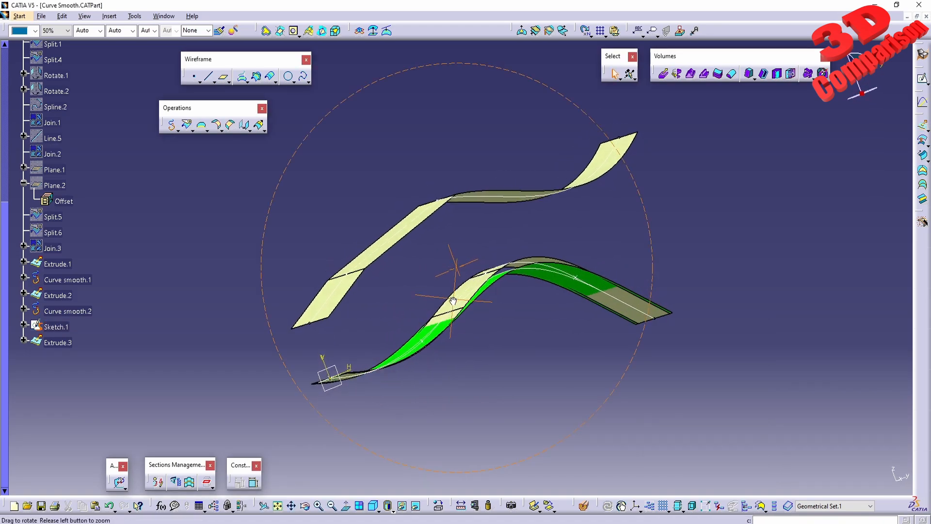
{"action": "left_click_drag", "start_coordinate": [454, 302], "coordinate": [414, 261]}
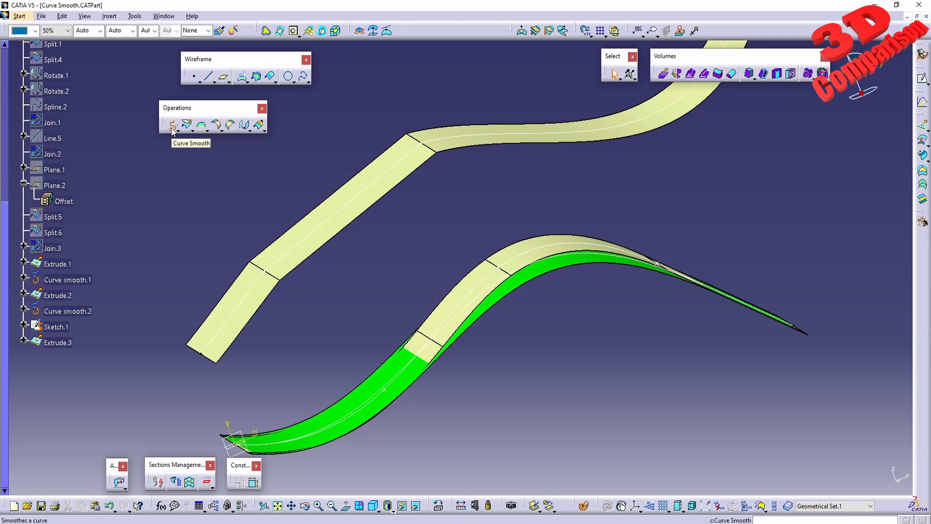
- Smooth Sketch.1 into Curve smooth.3 with curvature continuity and 2mm maximum deviation
{"action": "left_click", "coordinate": [172, 125]}
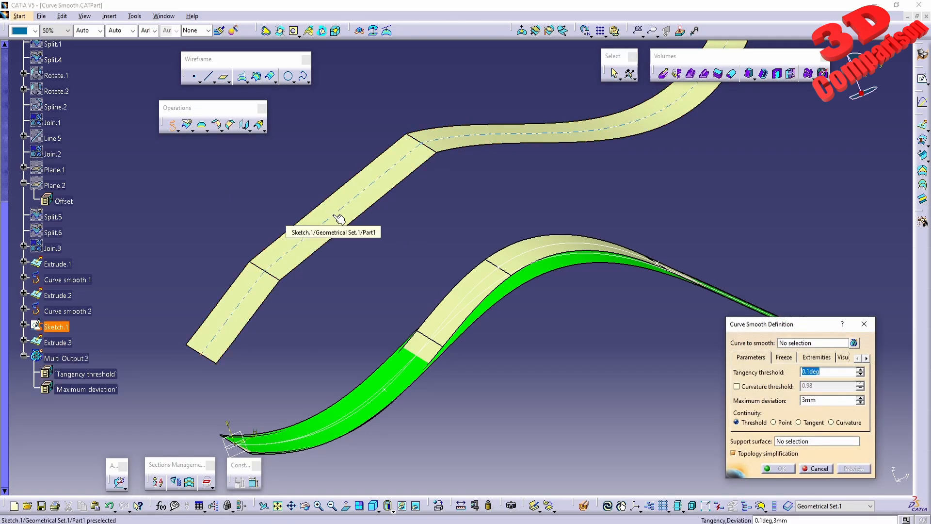
{"action": "left_click", "coordinate": [341, 217]}
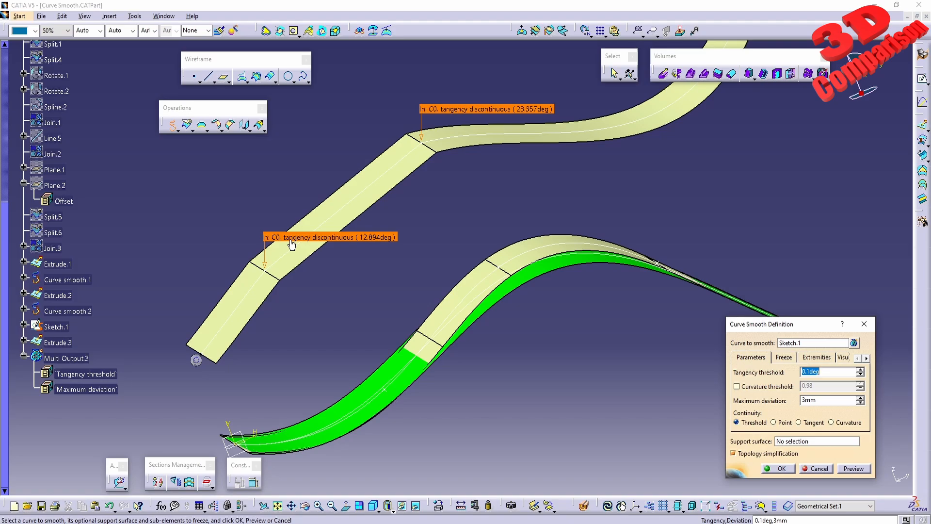
{"action": "left_click", "coordinate": [830, 422]}
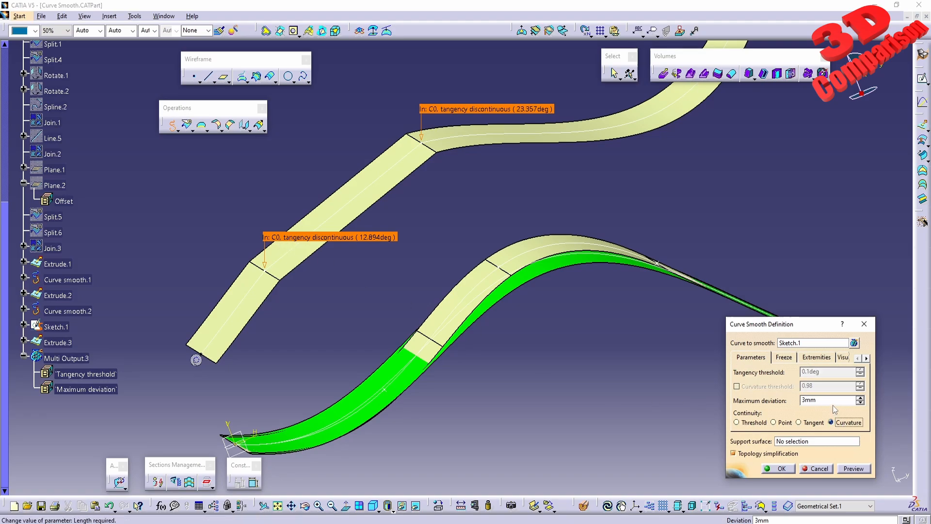
{"action": "left_click", "coordinate": [854, 468]}
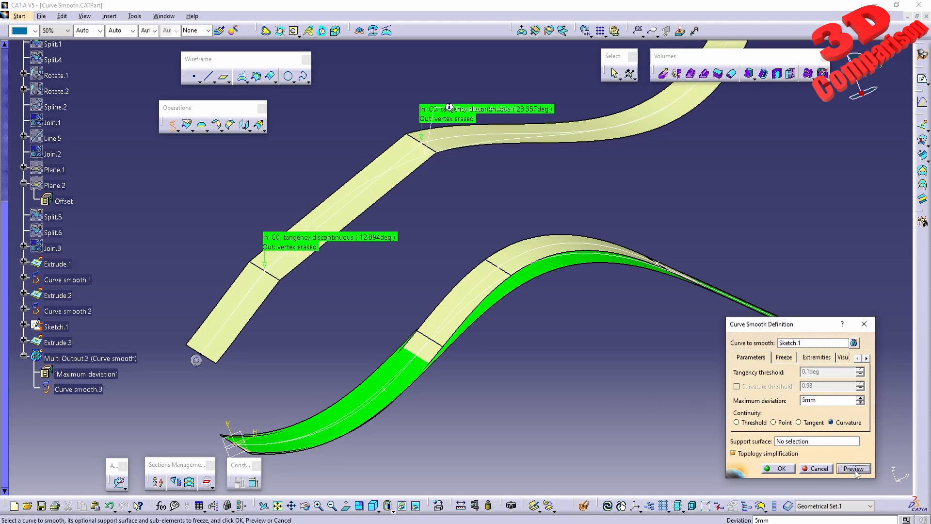
{"action": "left_click", "coordinate": [854, 469]}
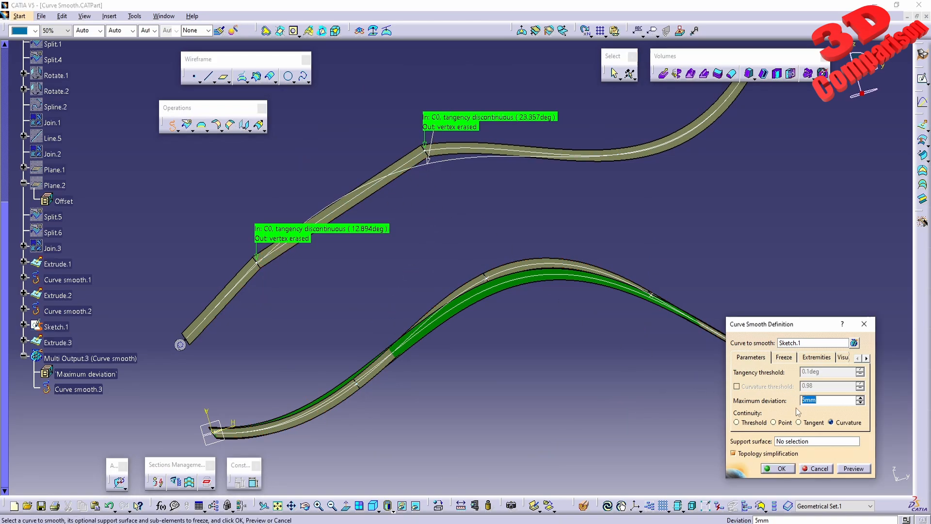
{"action": "type", "text": "3mm"}
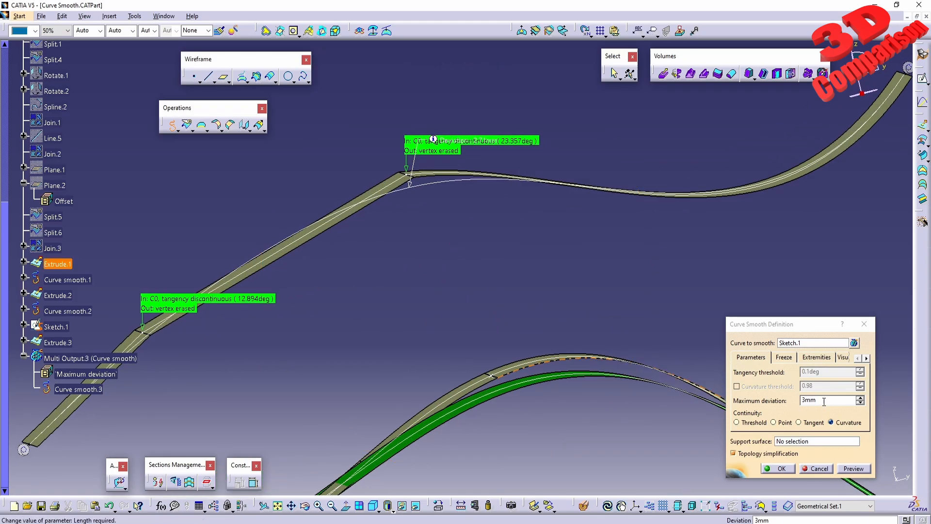
{"action": "left_click", "coordinate": [855, 469]}
{"action": "type", "text": "2"}
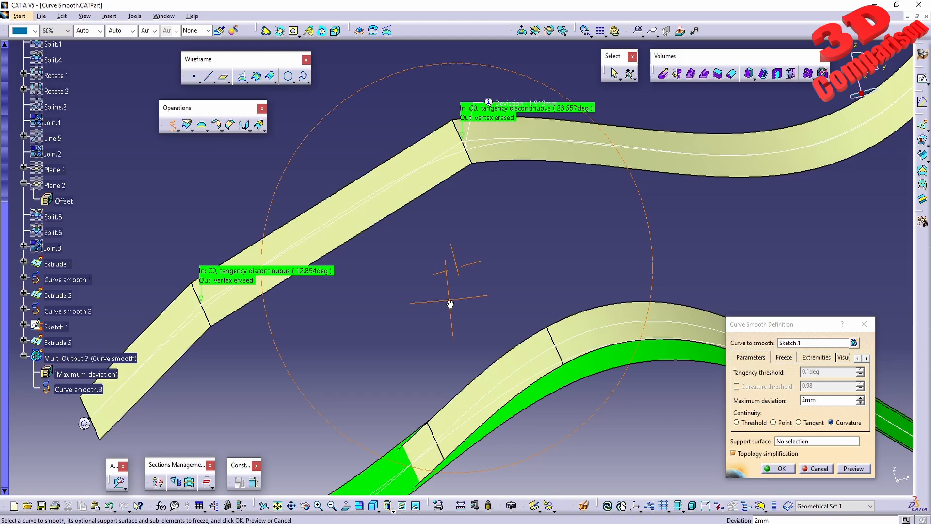
{"action": "left_click", "coordinate": [778, 468]}
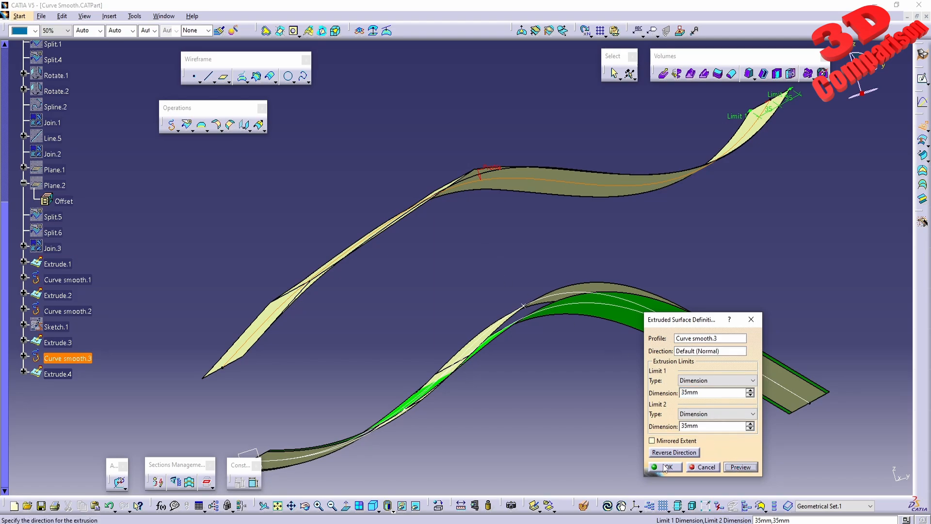
- Create Extrude.4 from Curve smooth.3, then pick Curve smooth.3 as the next extrusion's profile
{"action": "left_click", "coordinate": [667, 467]}
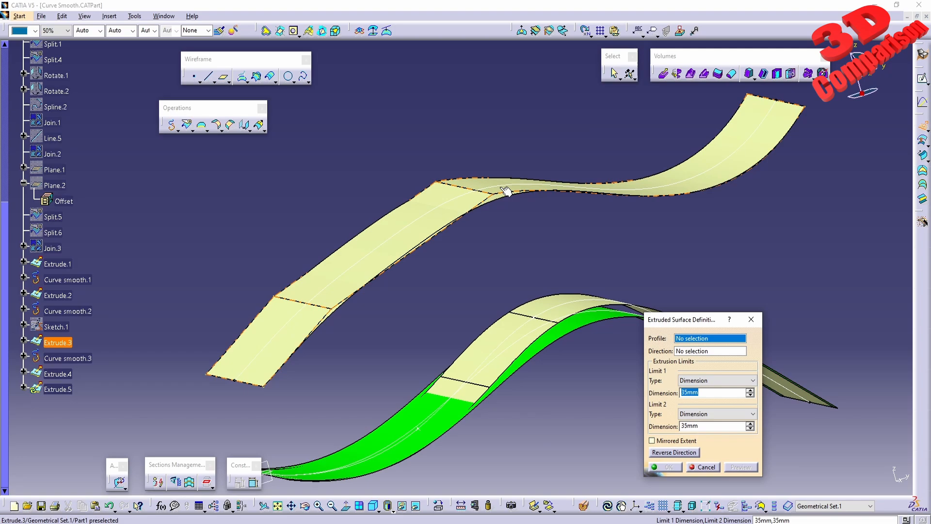
{"action": "left_click", "coordinate": [736, 350]}
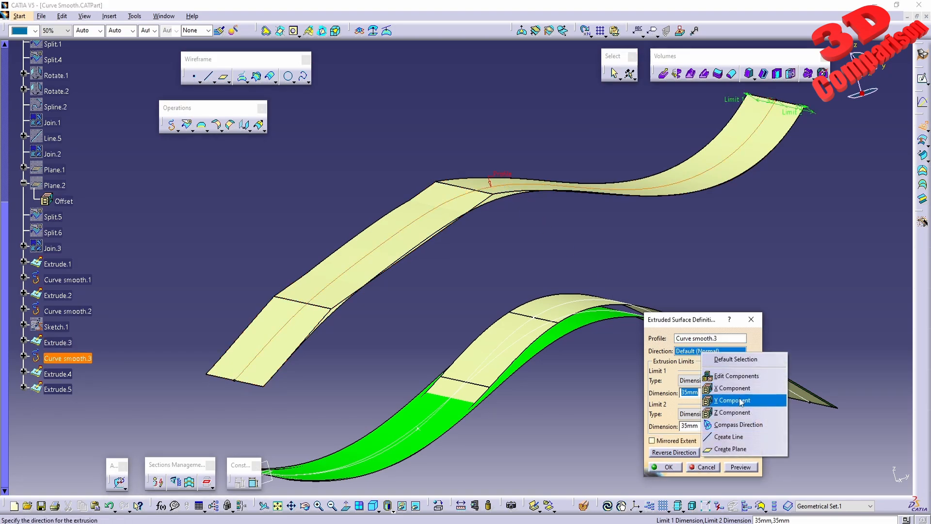